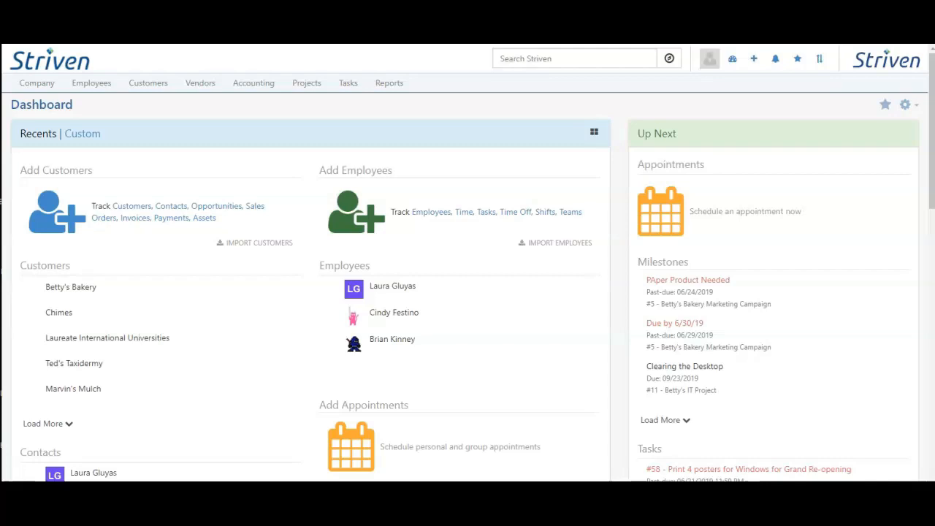
Step: Show the Projects menu's page list from the top navigation bar
click(306, 83)
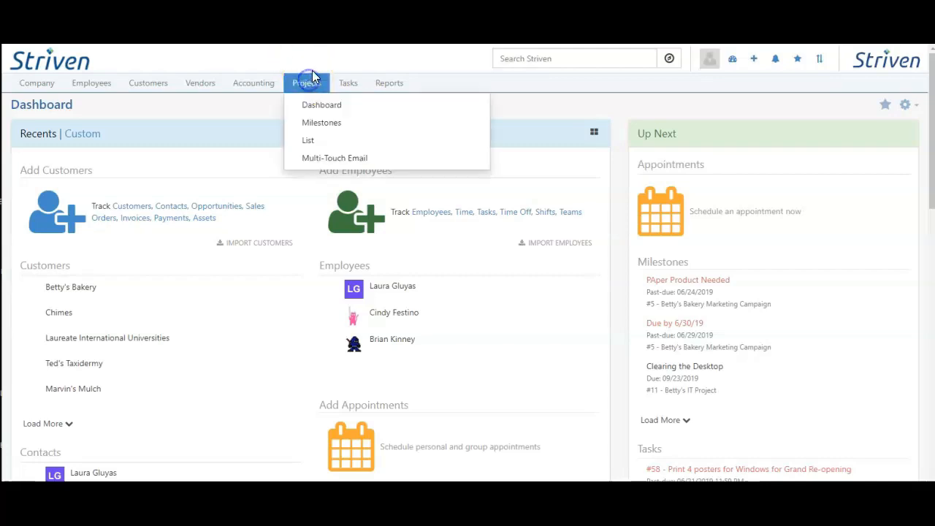
Step: Open the Project Management Dashboard and show the Milestones Due date-range choices
click(322, 105)
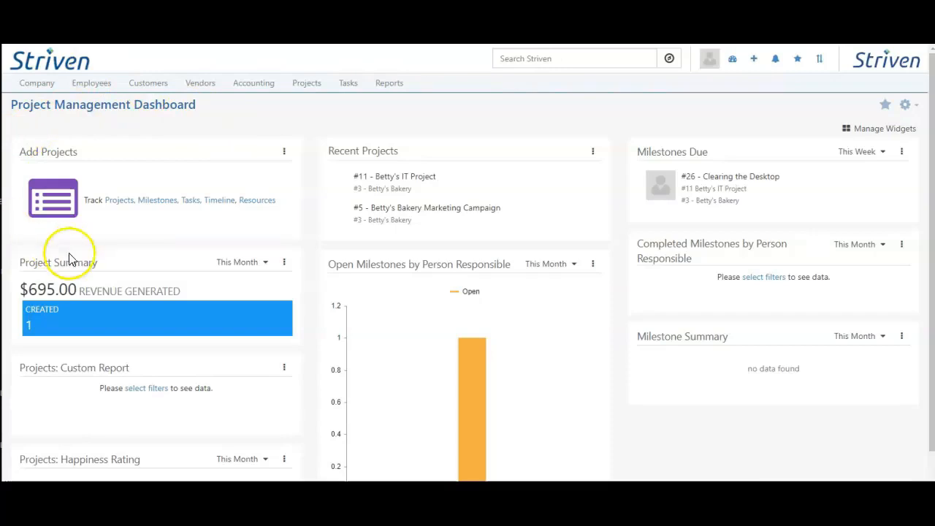
mouse_move(196, 241)
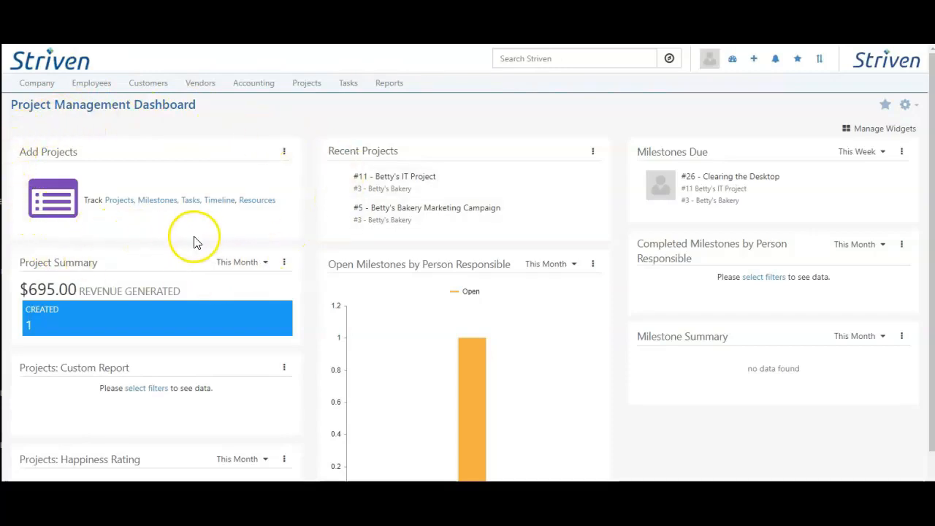
mouse_move(612, 226)
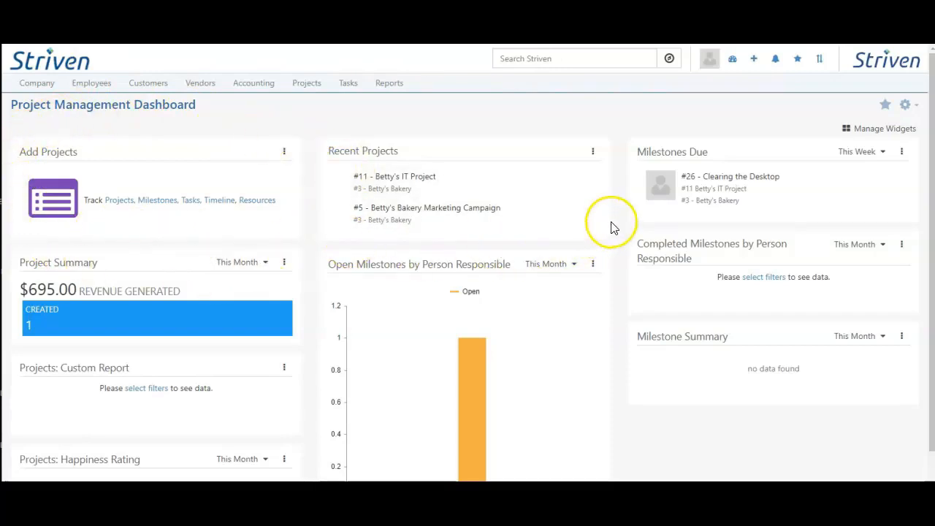
mouse_move(765, 152)
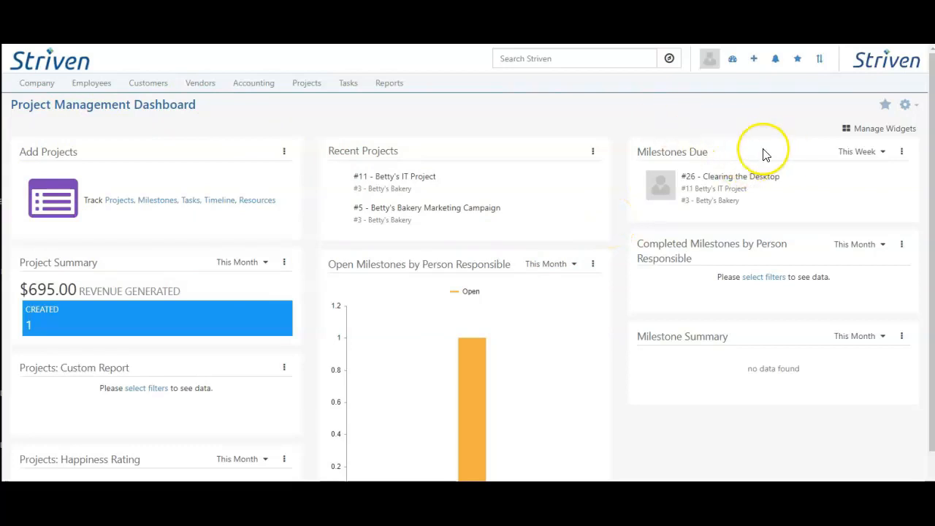
mouse_move(851, 148)
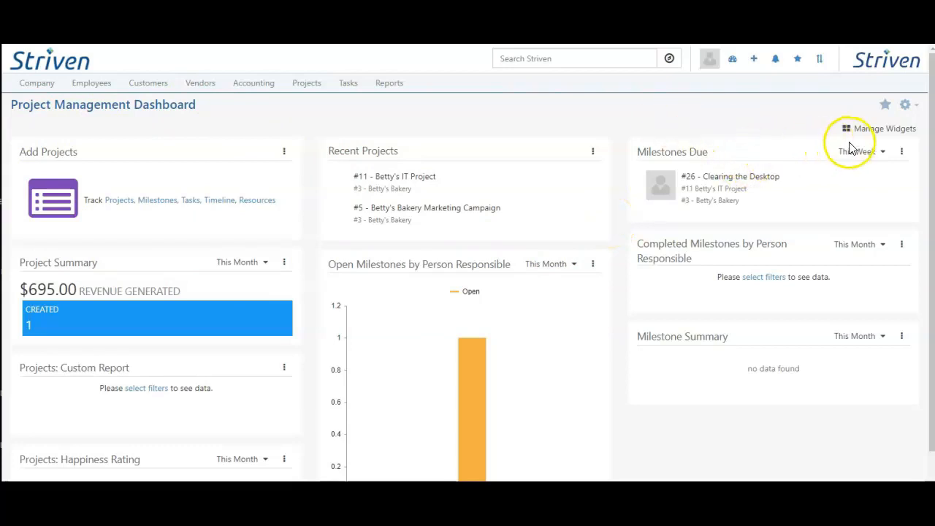
click(862, 151)
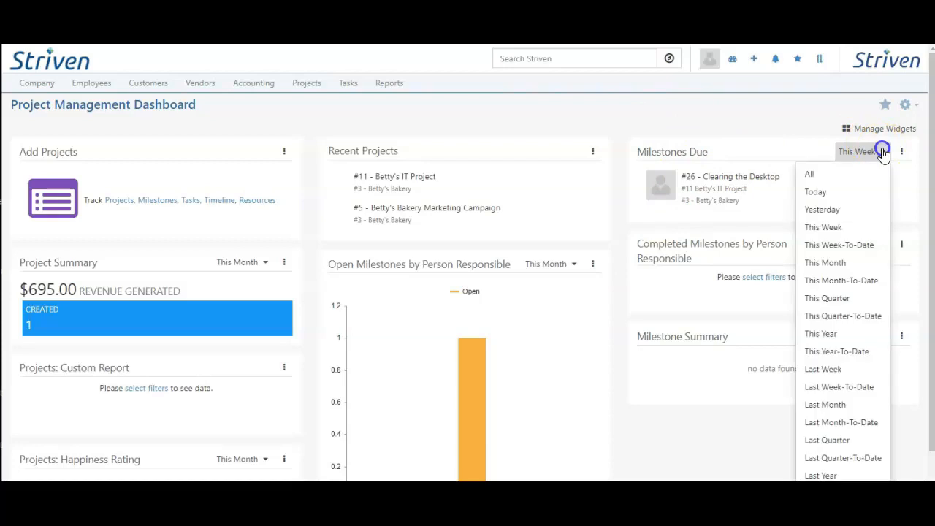
mouse_move(818, 175)
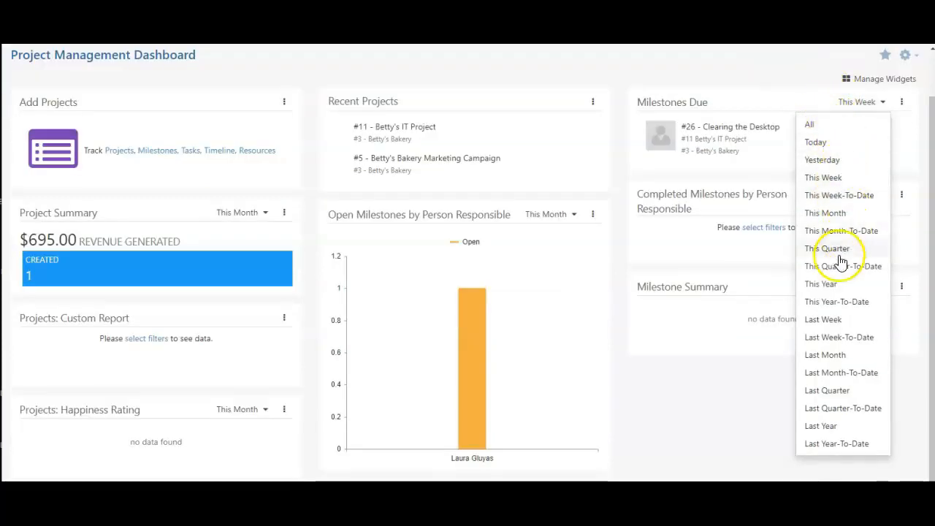
mouse_move(853, 402)
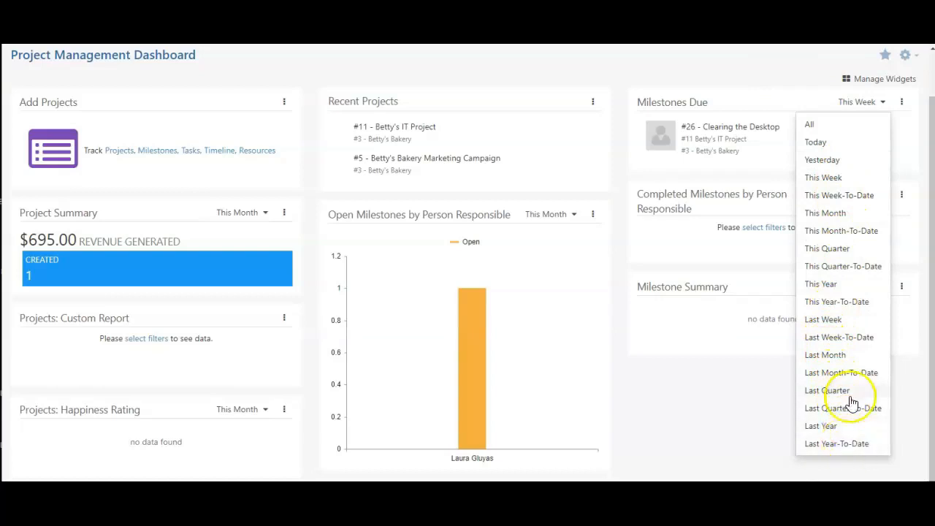
click(902, 101)
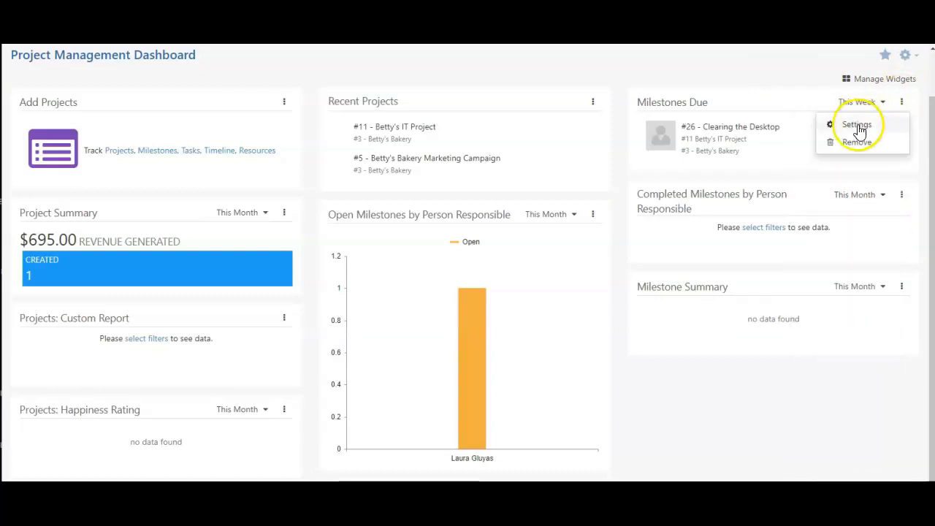
click(857, 124)
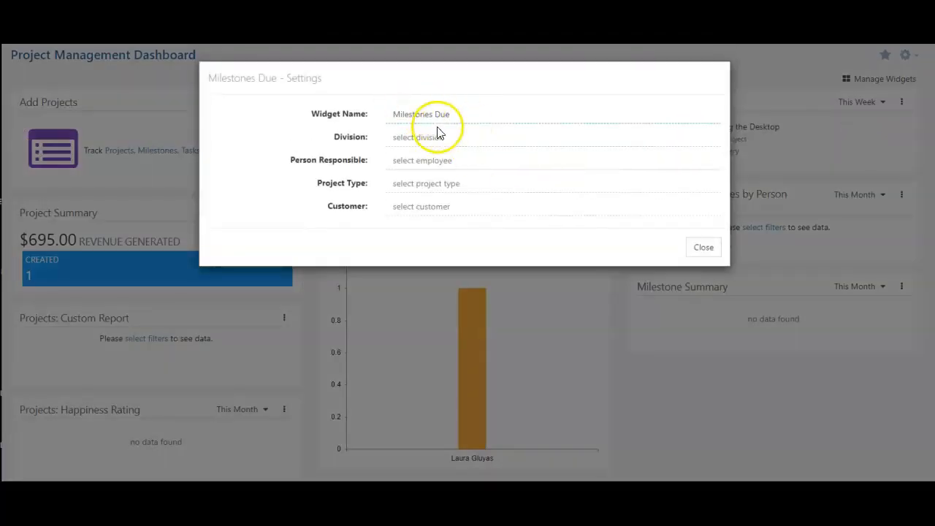
mouse_move(475, 183)
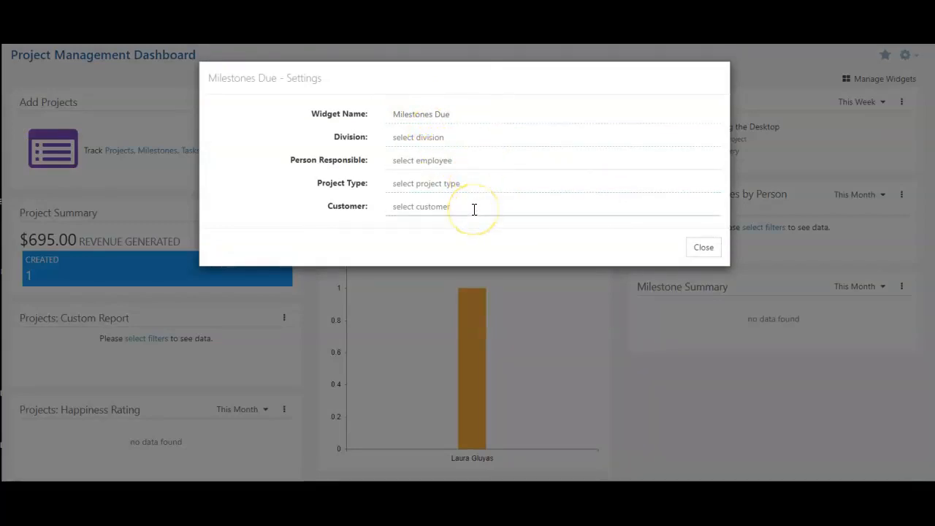
mouse_move(583, 152)
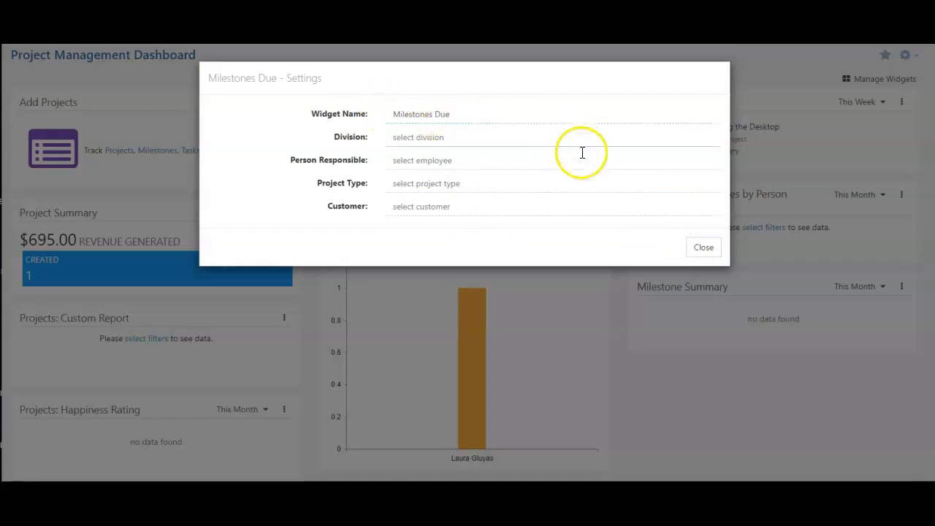
click(702, 247)
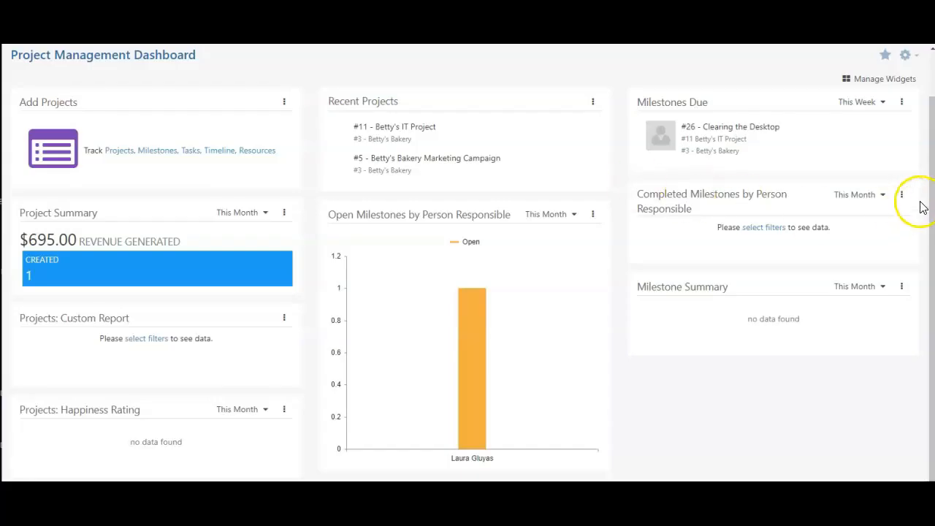
mouse_move(716, 212)
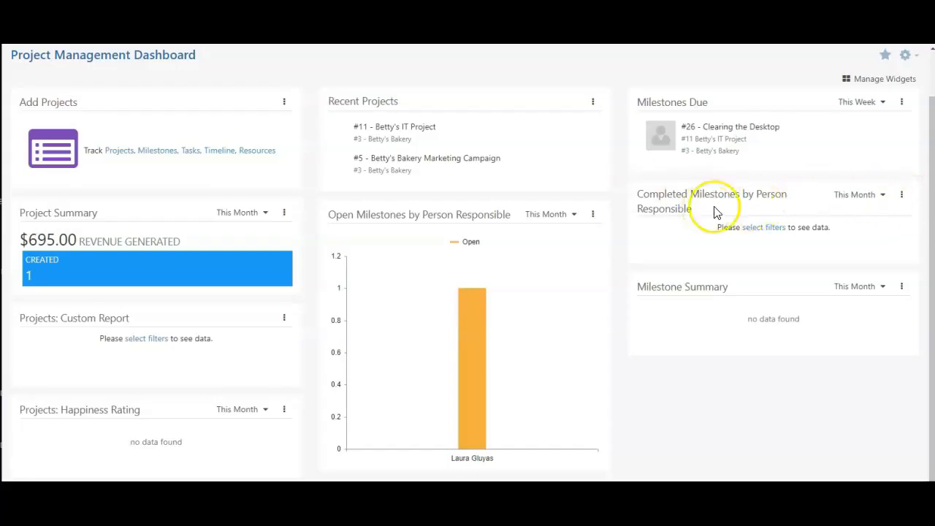
mouse_move(760, 212)
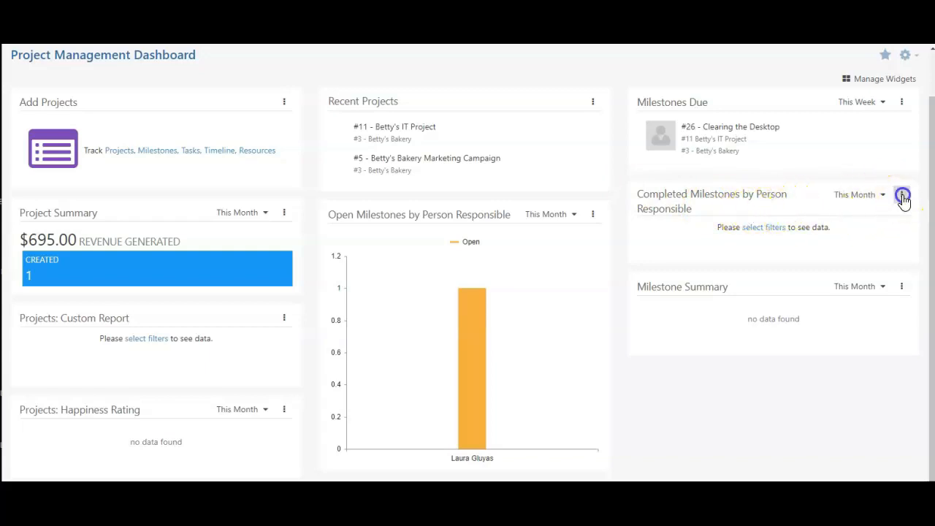
Step: Check and close Completed Milestones settings, then show Milestone Summary's date-range choices
click(903, 197)
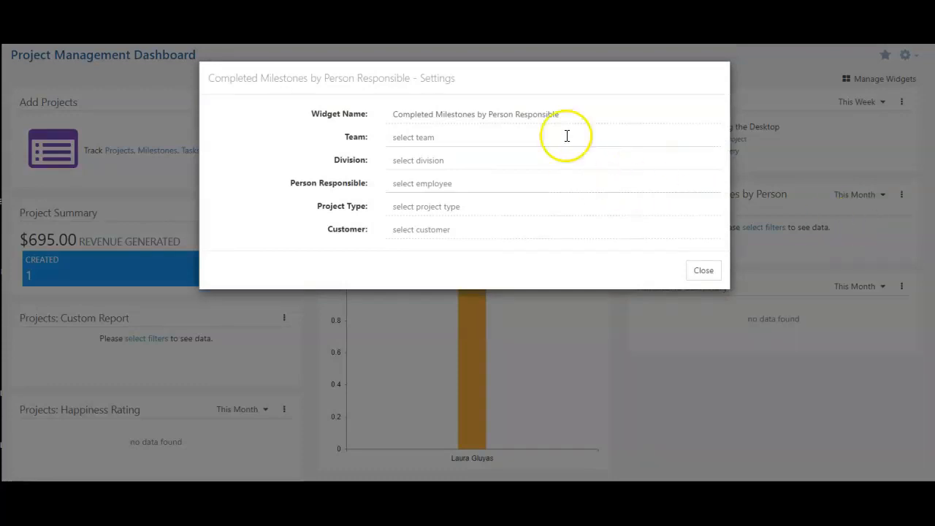
click(702, 270)
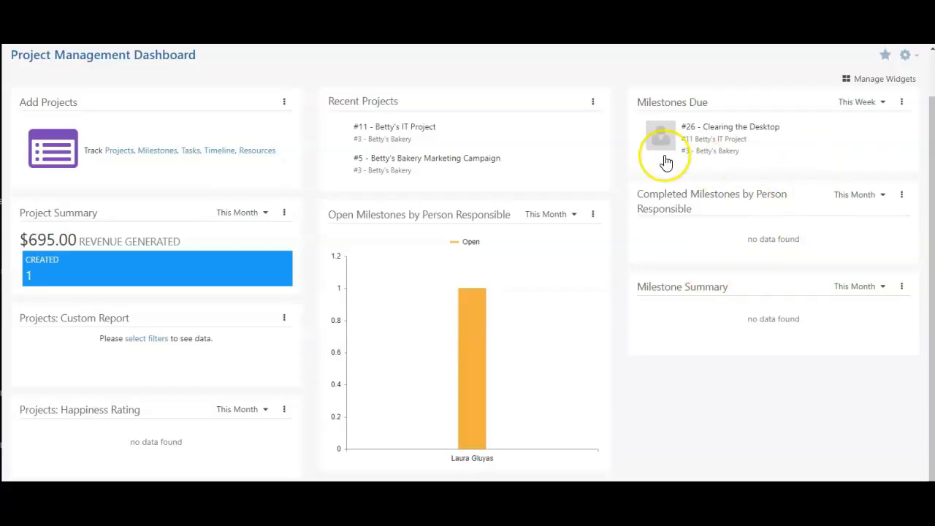
click(903, 196)
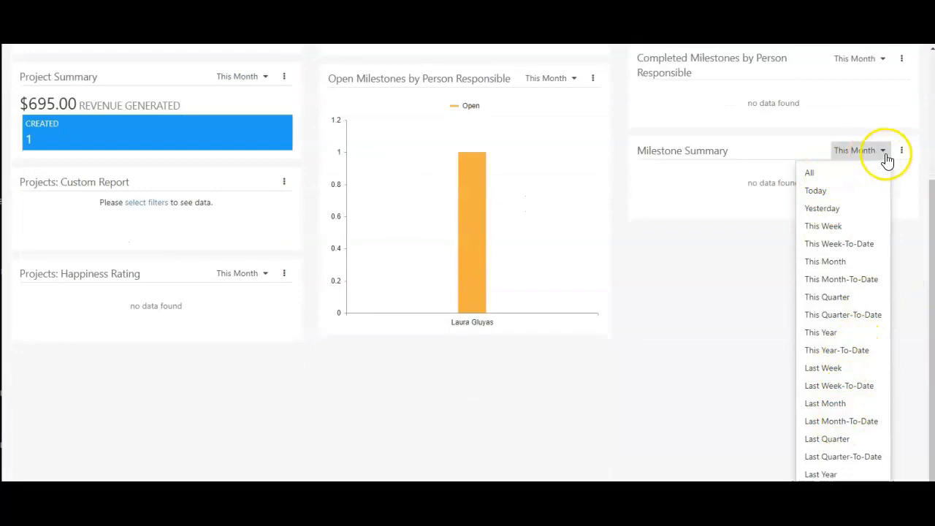
click(902, 151)
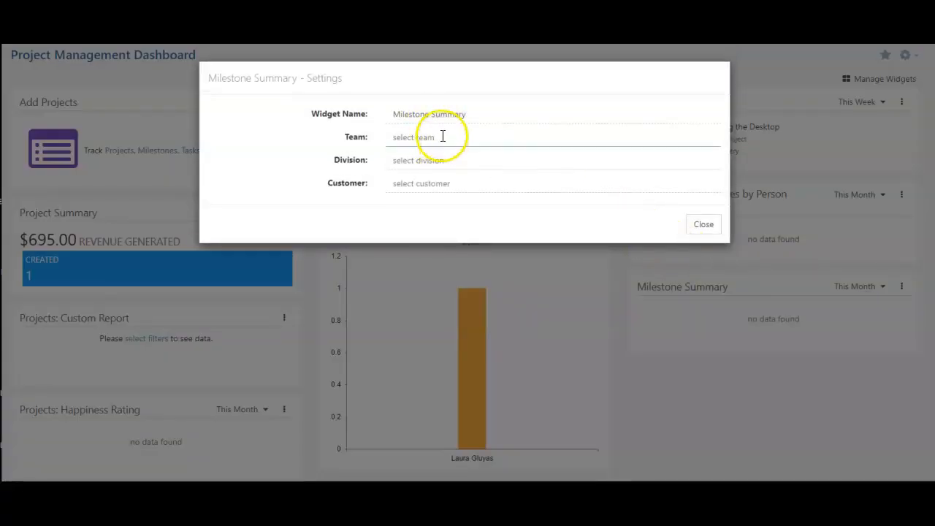
mouse_move(713, 241)
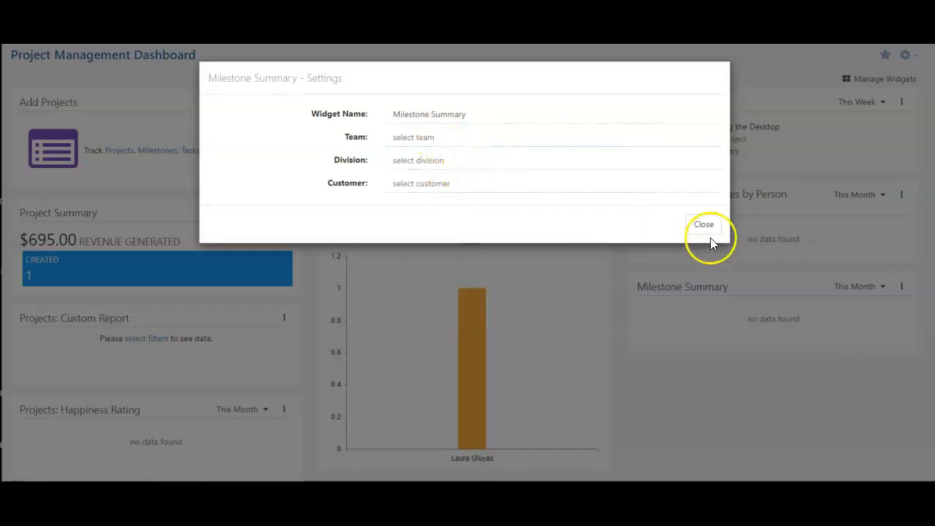
click(703, 225)
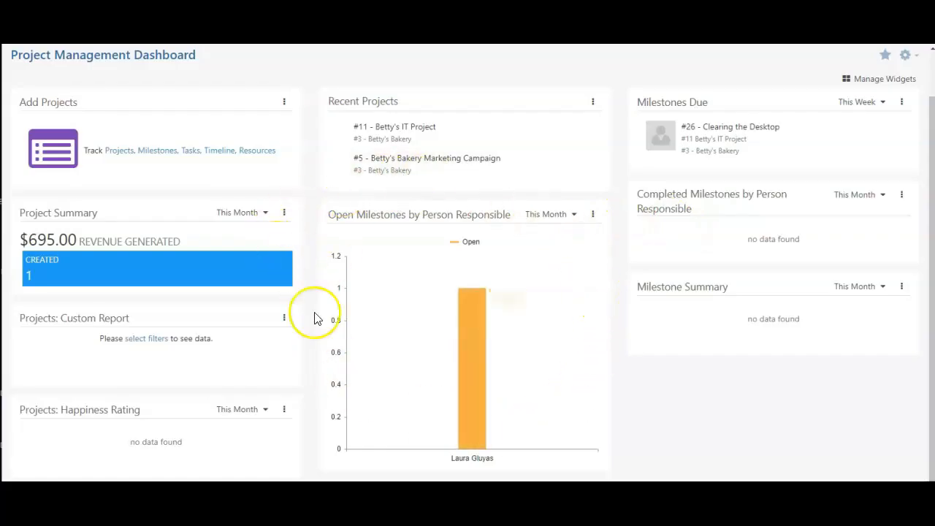
Step: Show the date-range choices on Open Milestones by Person Responsible
click(550, 214)
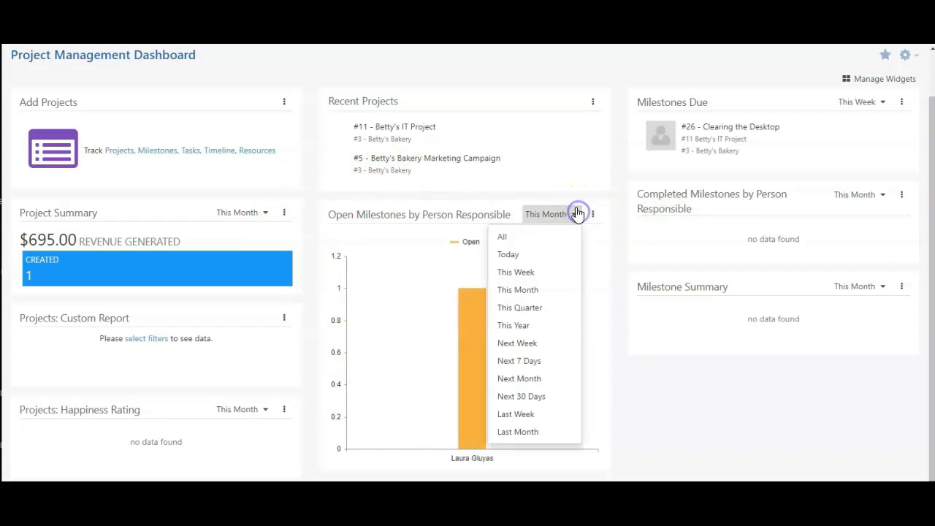
mouse_move(519, 432)
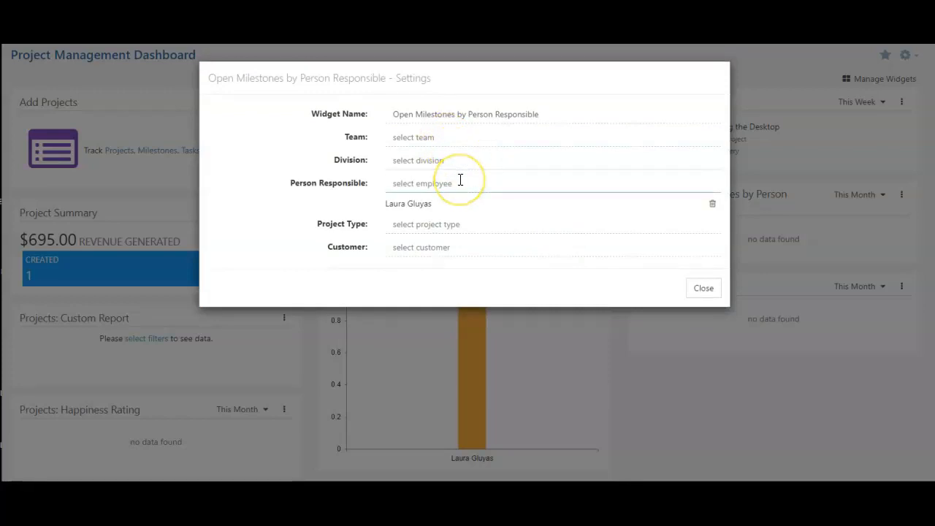
mouse_move(569, 277)
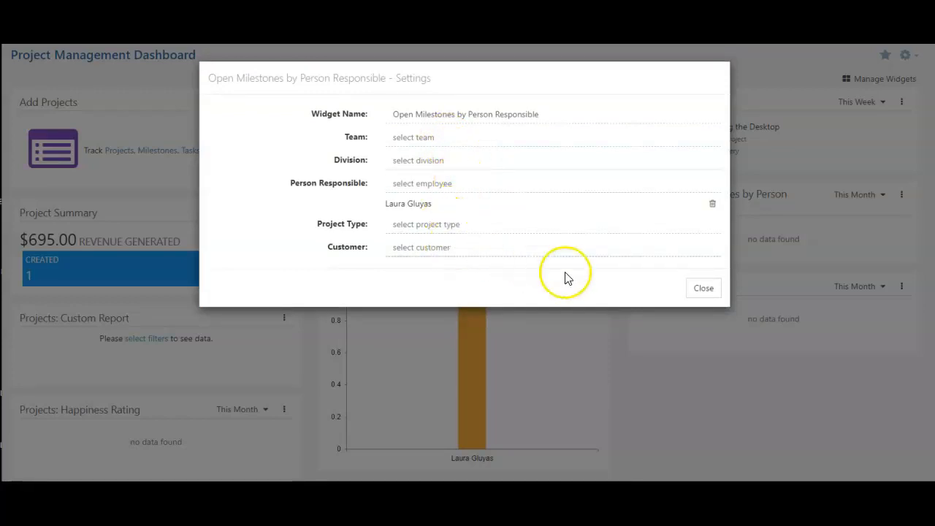
Step: Close the Open Milestones settings and show Project Summary's date-range choices
click(702, 288)
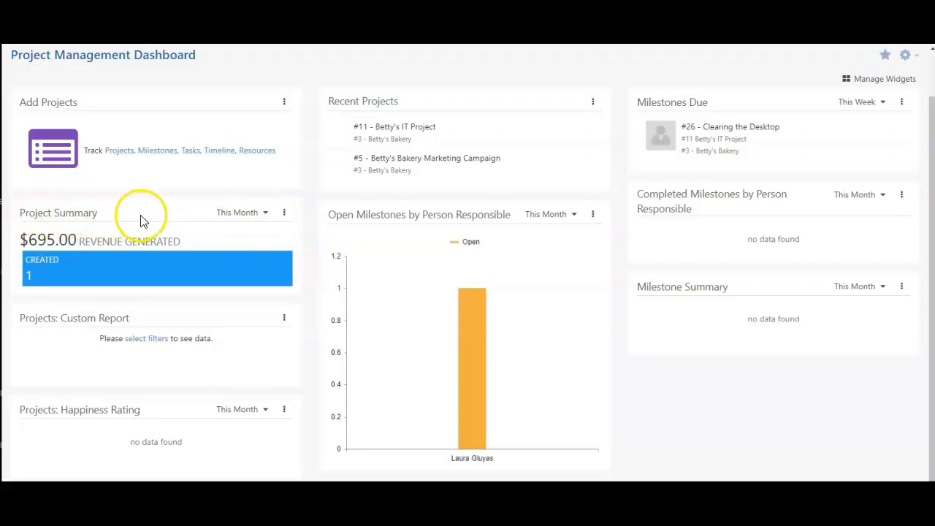
mouse_move(186, 243)
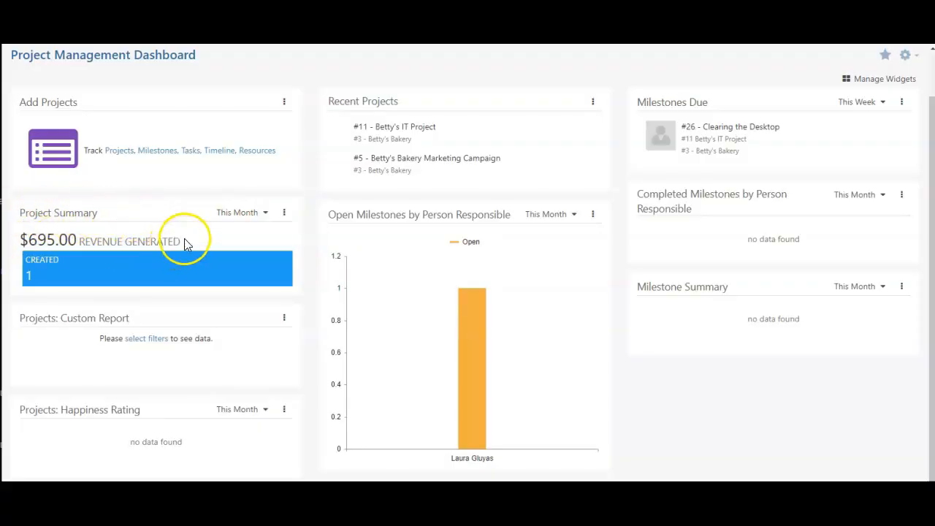
mouse_move(248, 276)
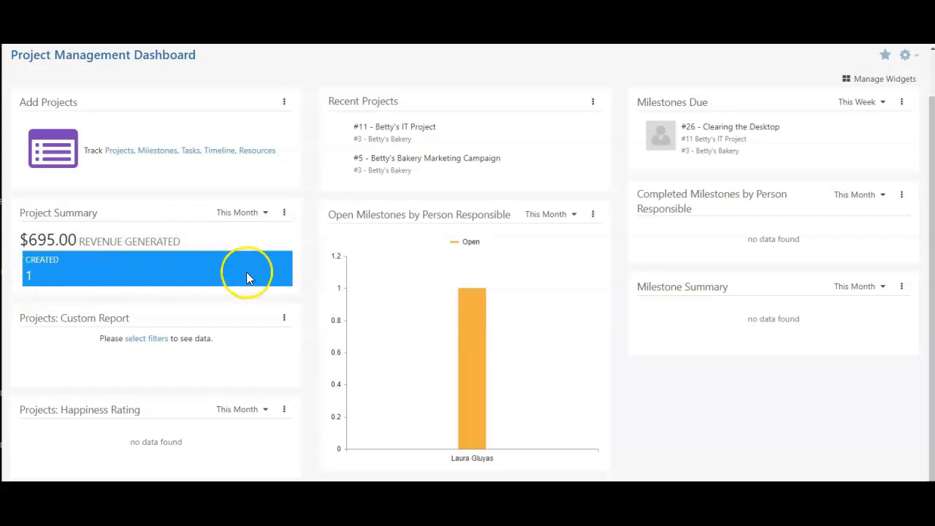
mouse_move(26, 281)
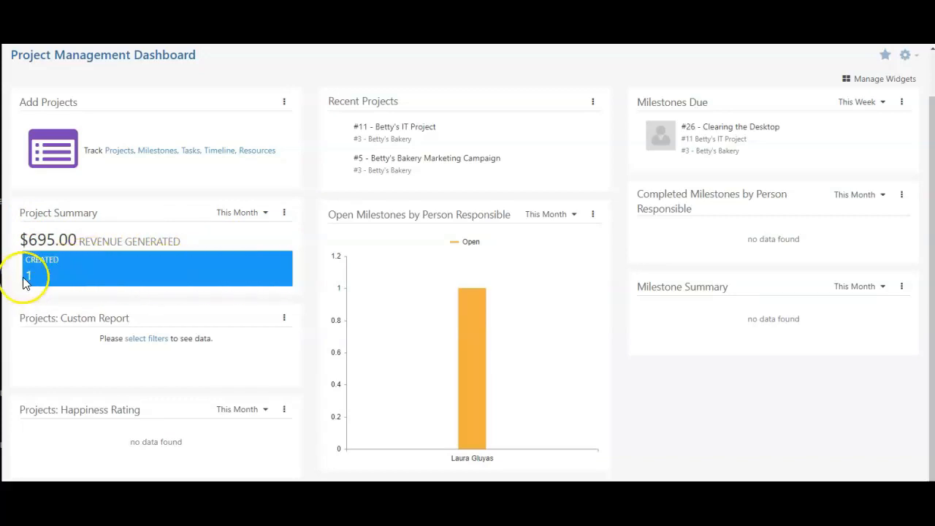
click(284, 212)
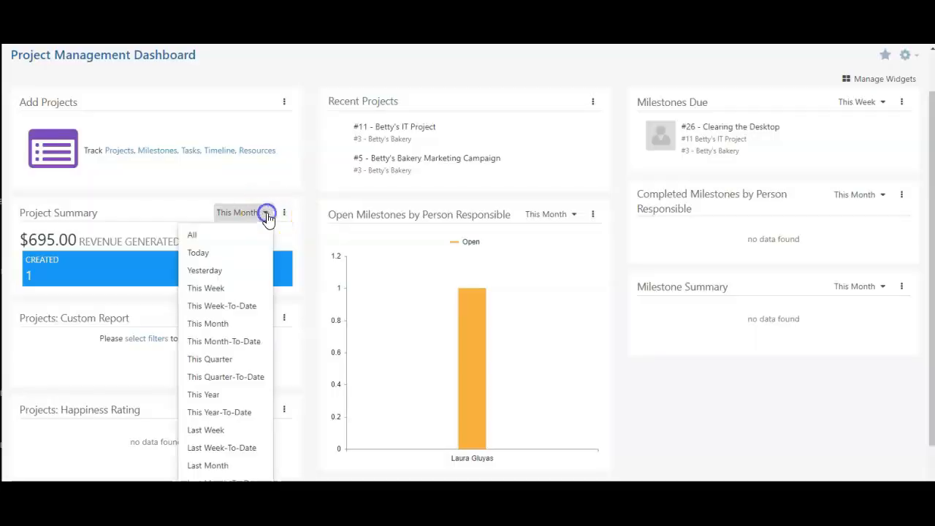
mouse_move(231, 466)
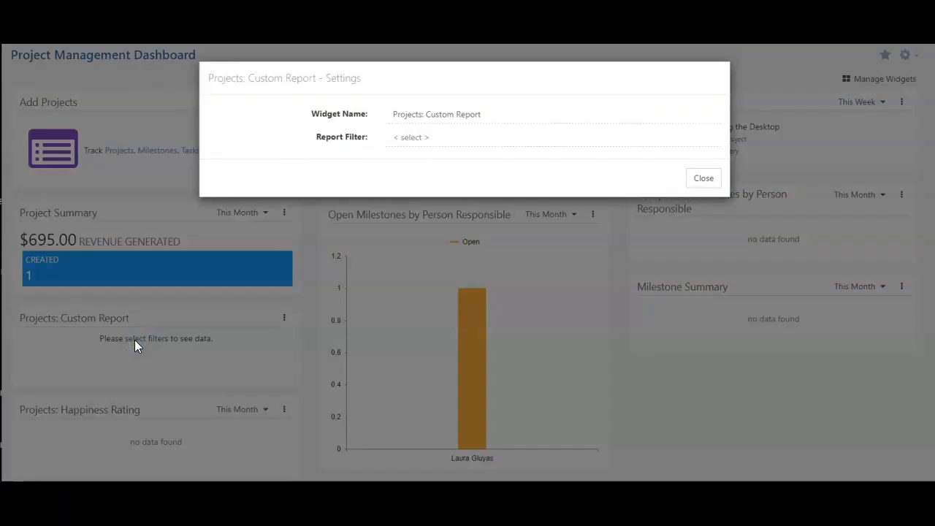
Step: Close the custom report settings and remove the Projects: Custom Report widget
click(702, 178)
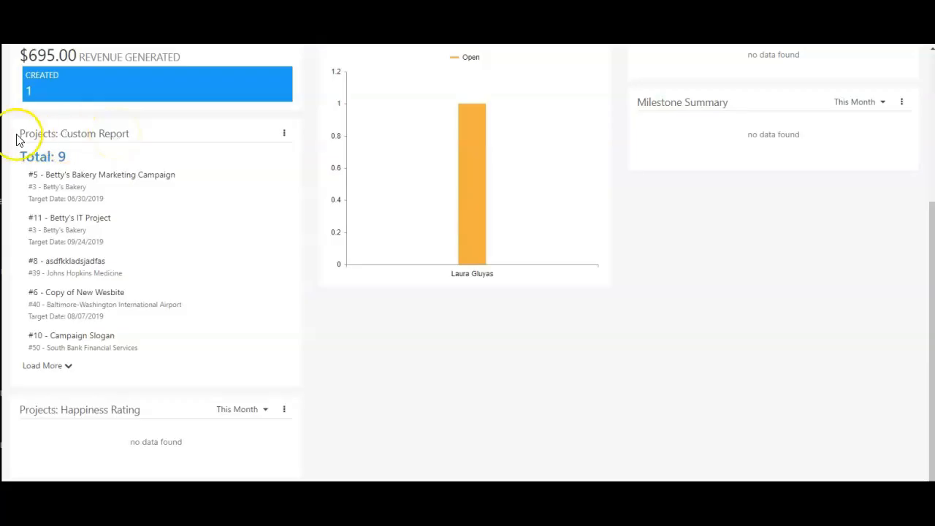
click(284, 133)
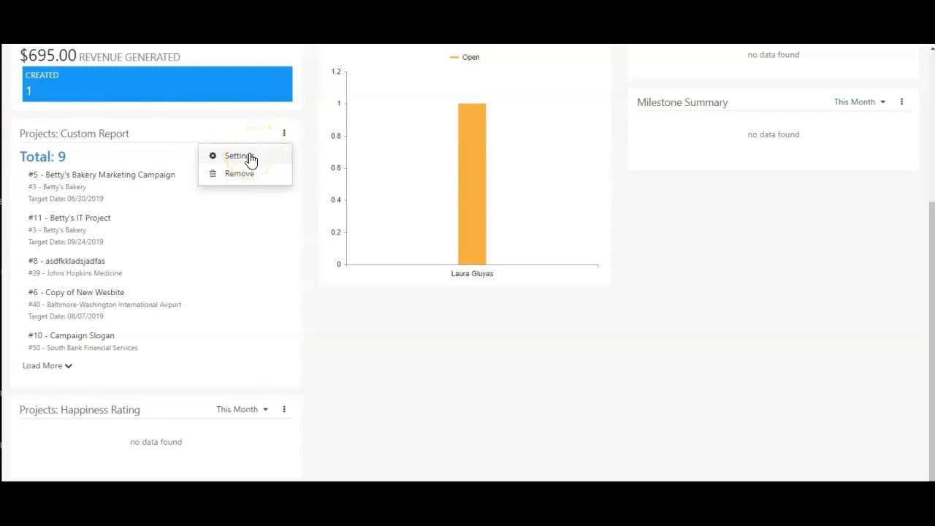
click(239, 174)
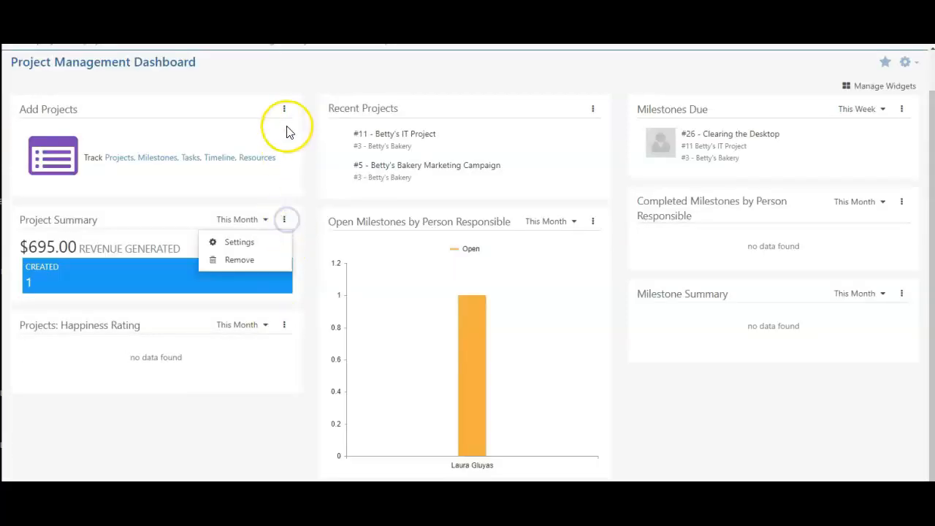
Step: Dismiss Project Summary's options and open the Projects: Happiness Rating settings
click(108, 338)
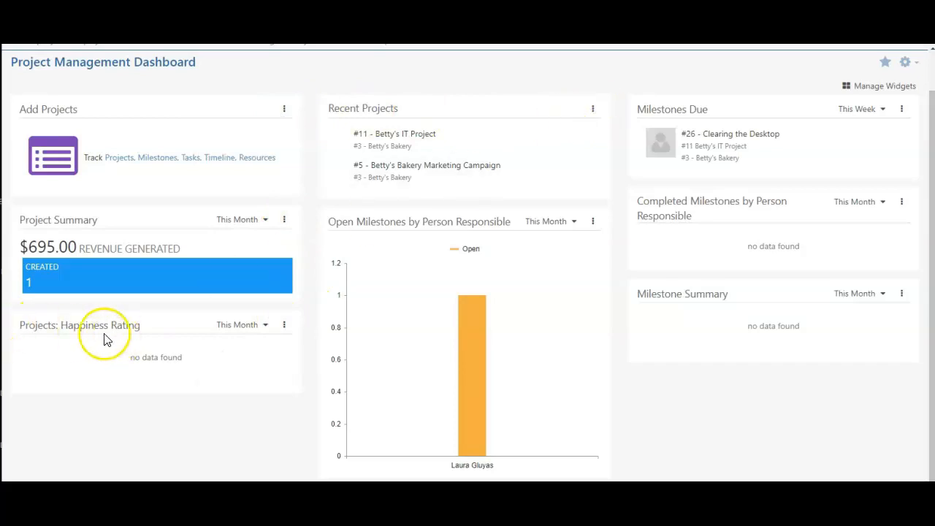
click(283, 325)
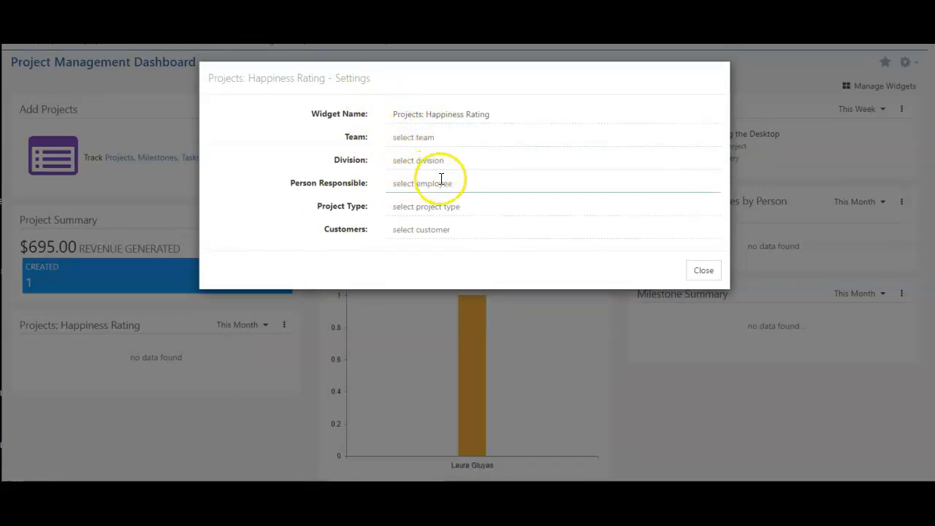
mouse_move(684, 278)
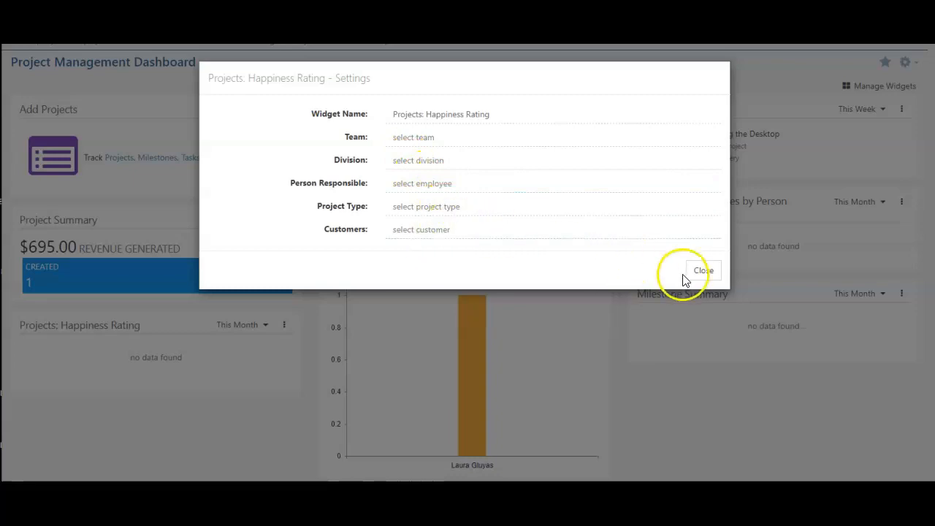
Step: Close Happiness Rating settings and filter the Custom Report widget by Projects Custom Report
click(703, 270)
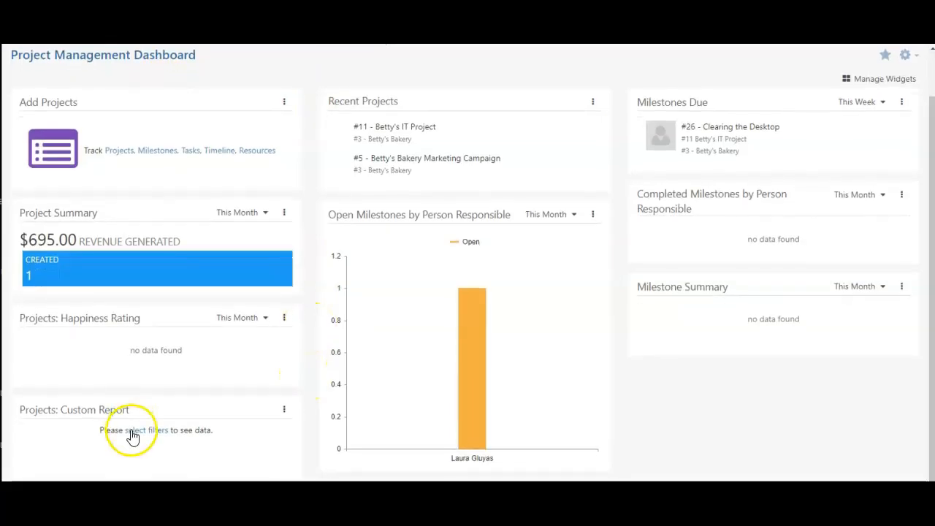
mouse_move(150, 439)
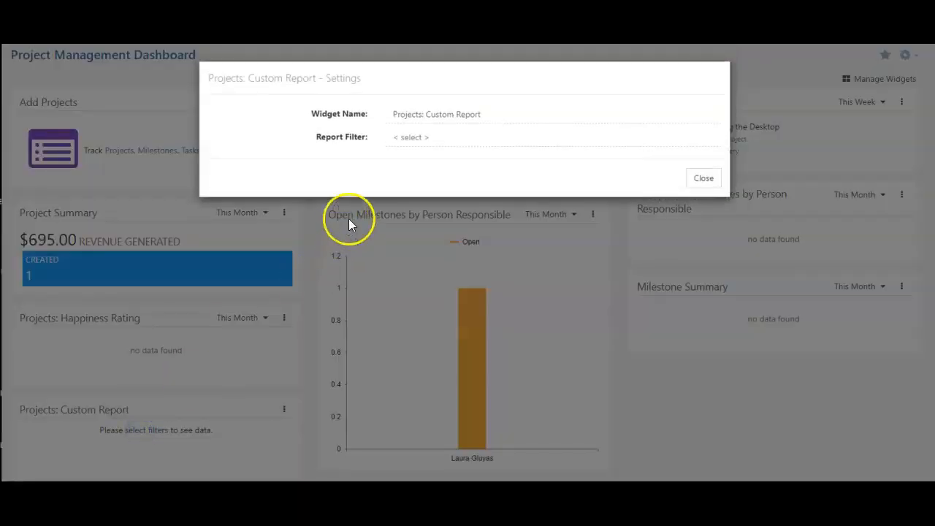
click(411, 136)
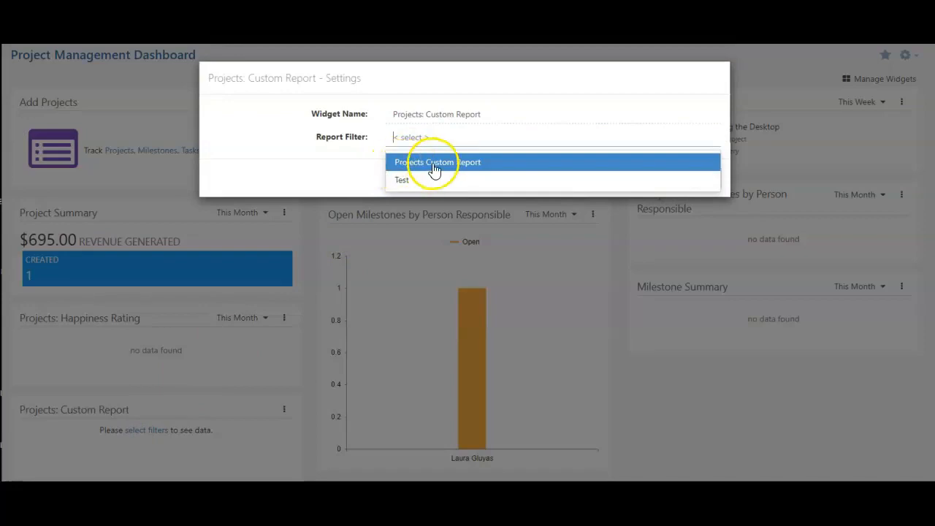
click(437, 162)
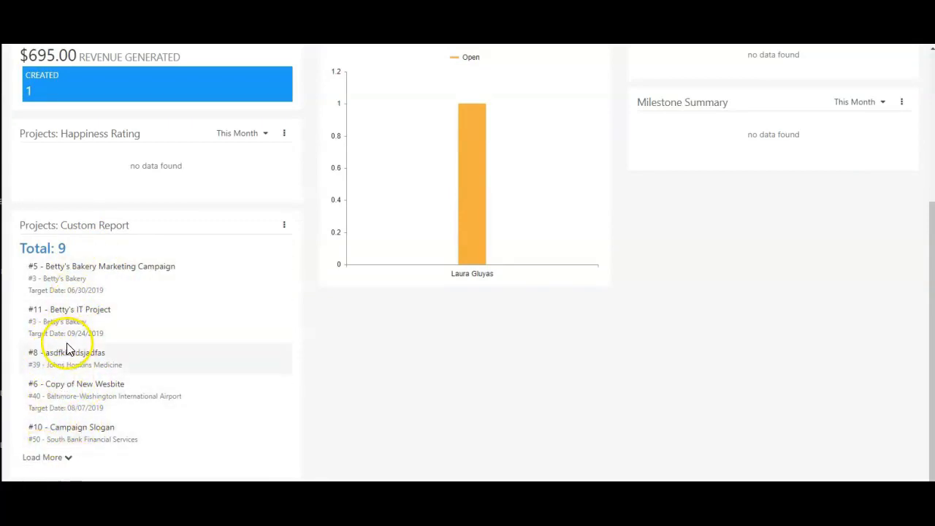
scroll(up, 3)
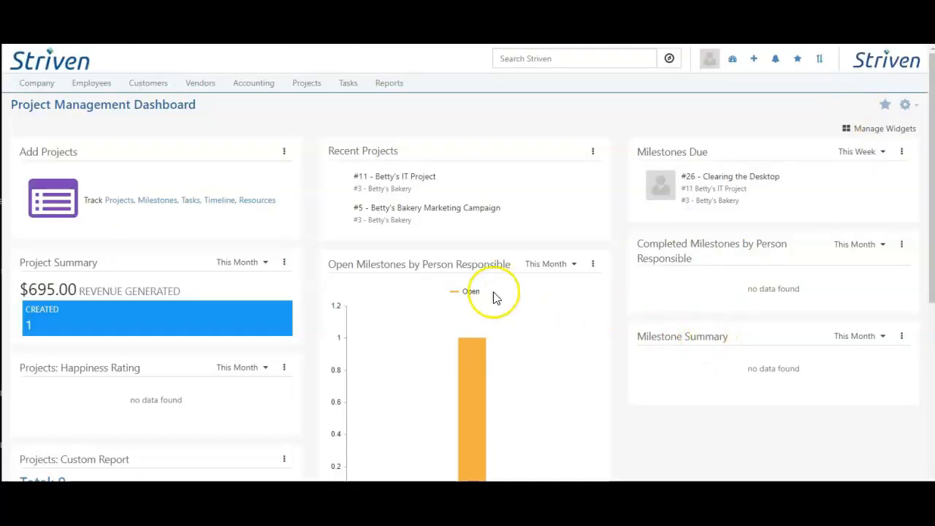
Step: In Manage Widgets, drag Milestone Summary from the right column into the middle column
click(884, 129)
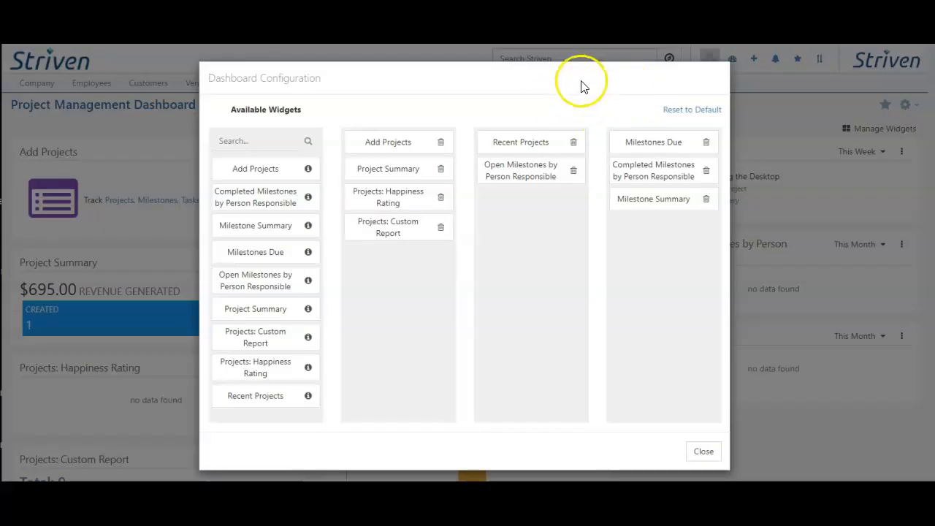
mouse_move(656, 195)
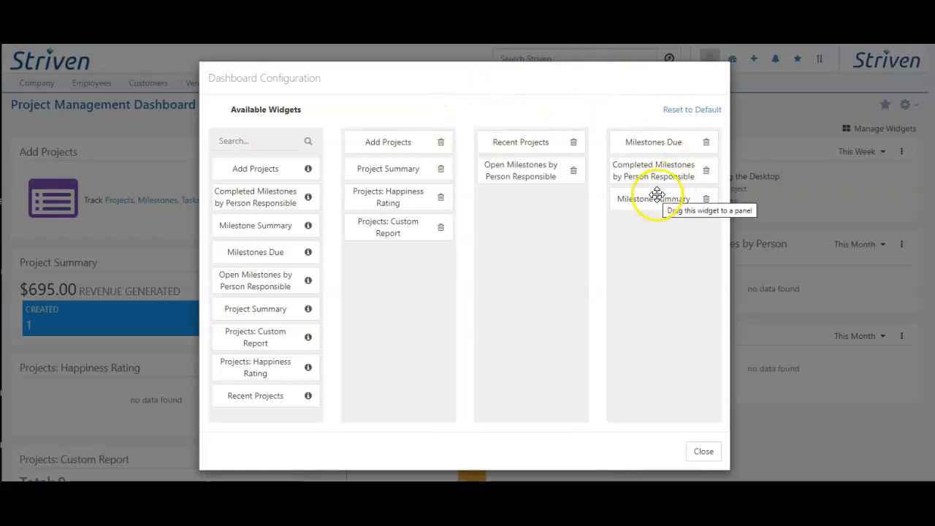
drag(653, 198, 522, 198)
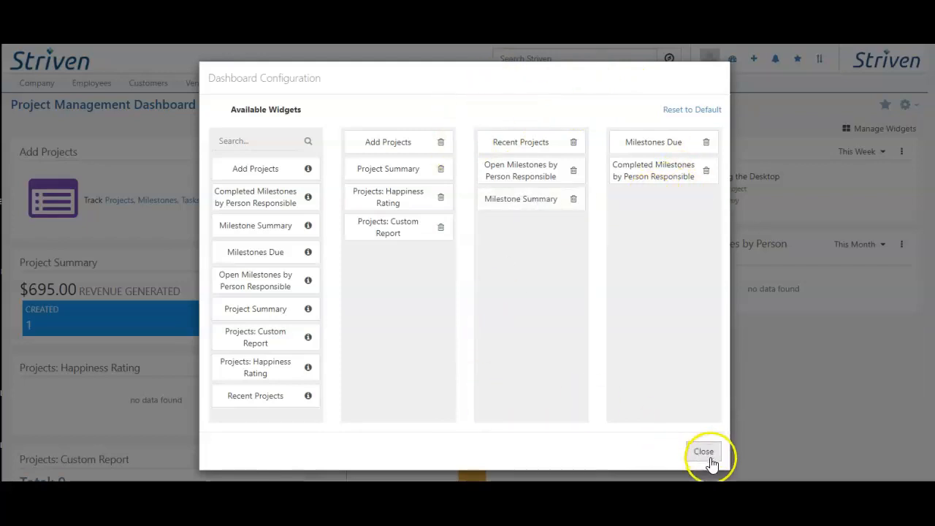
click(704, 451)
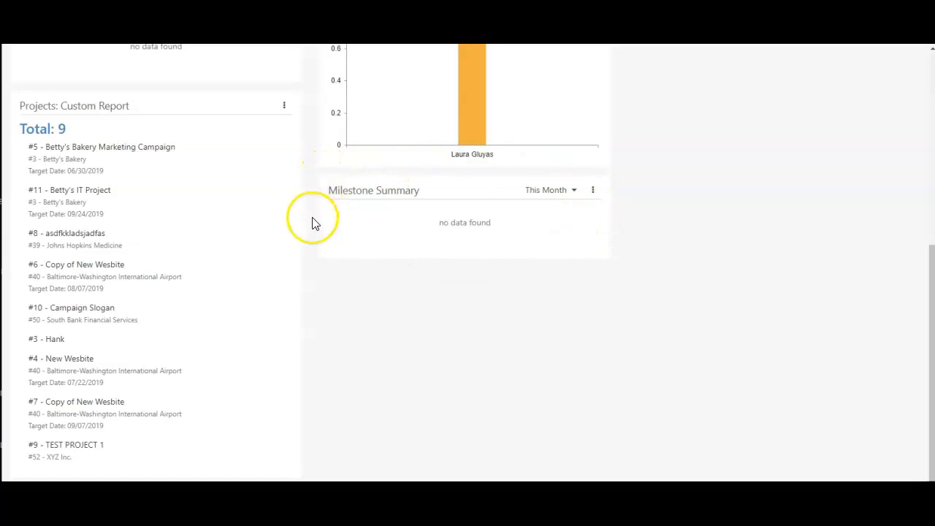
mouse_move(555, 239)
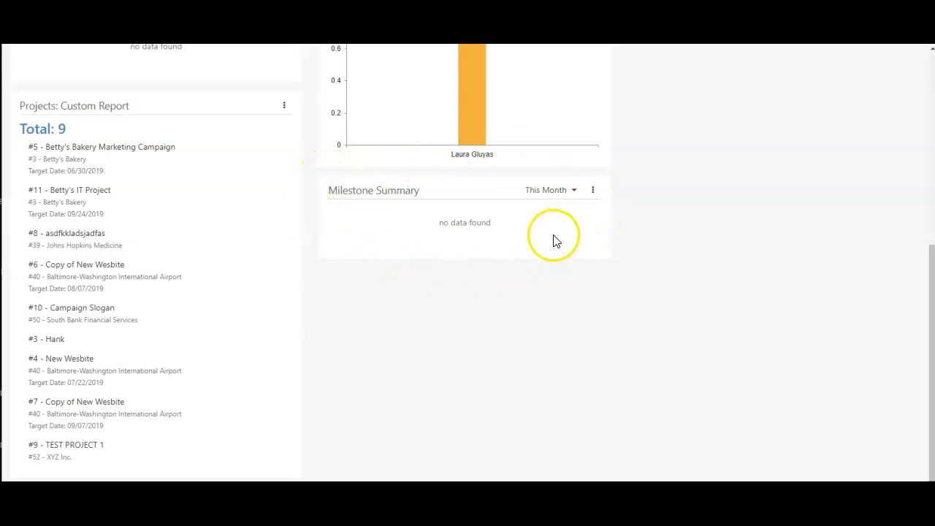
scroll(up, 3)
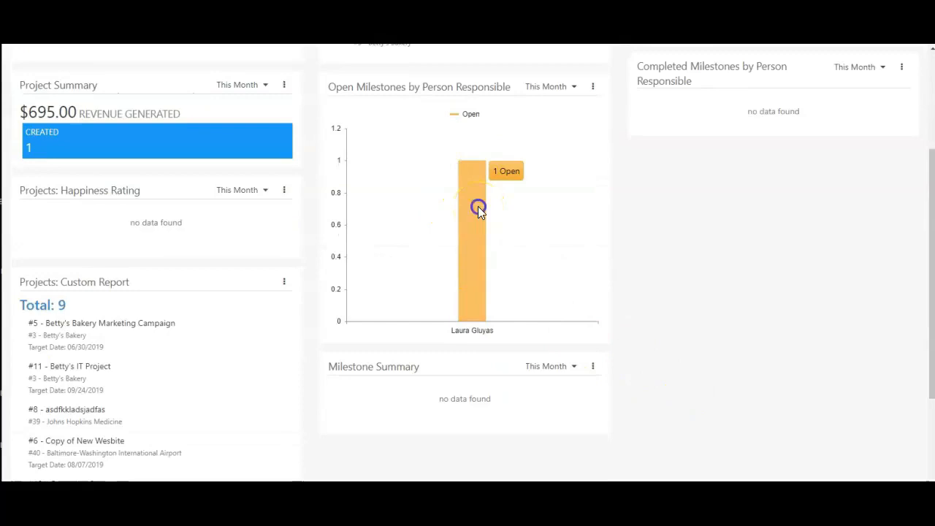
Step: Drill from the Open Milestones chart bar into Clearing the Desktop and edit its end date
click(477, 206)
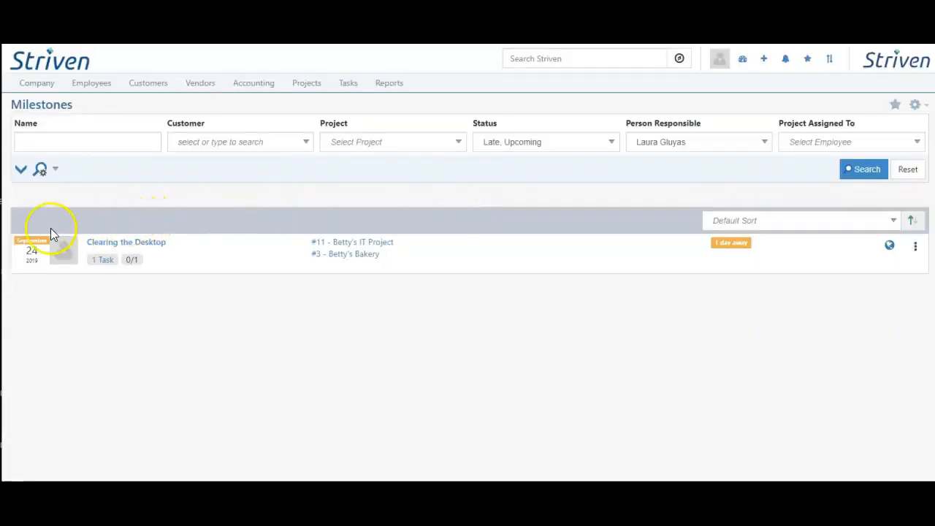
click(352, 242)
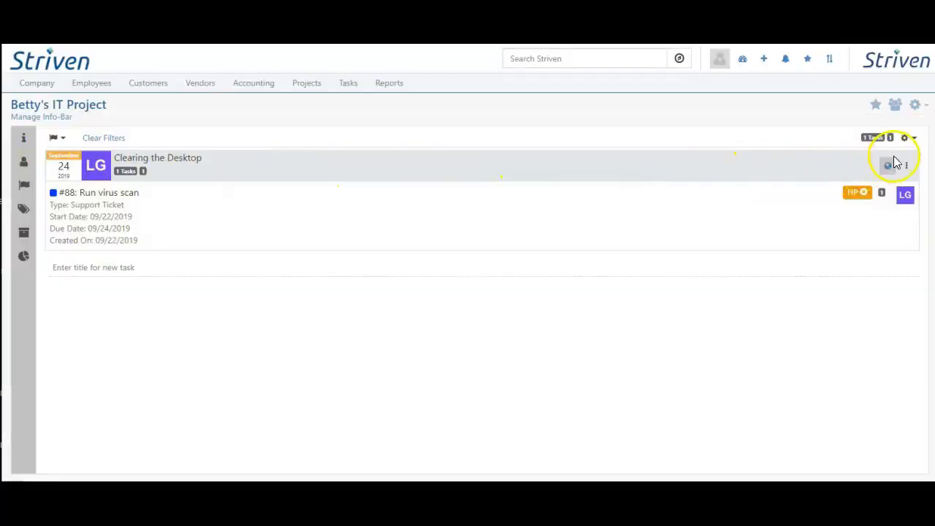
click(907, 165)
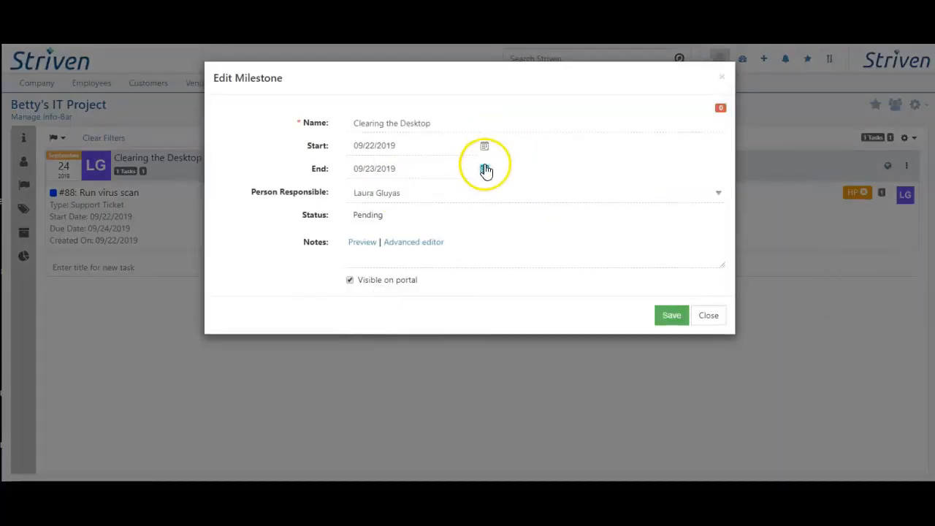
click(671, 315)
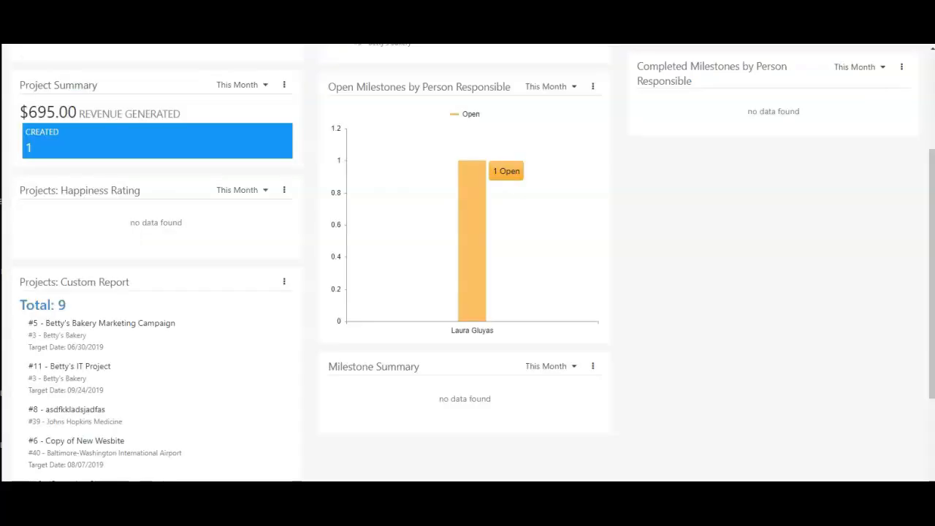
scroll(up, 3)
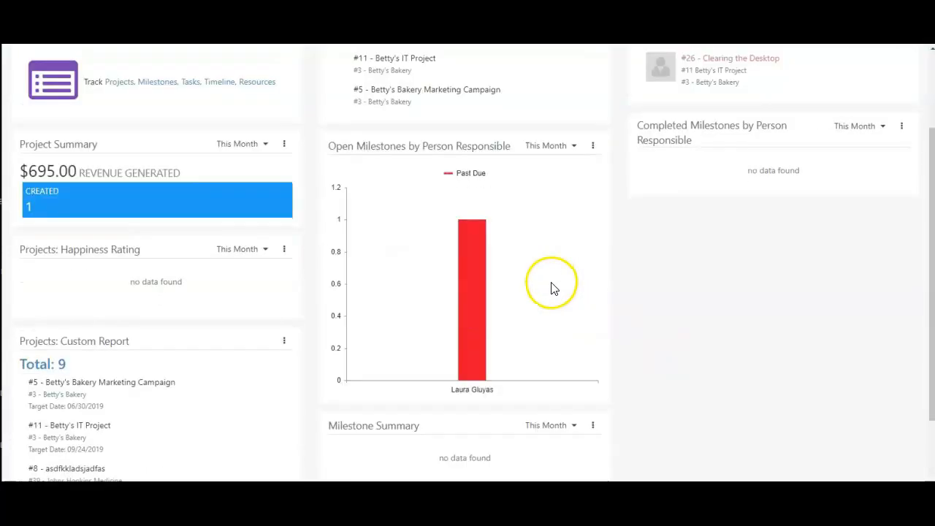
mouse_move(471, 229)
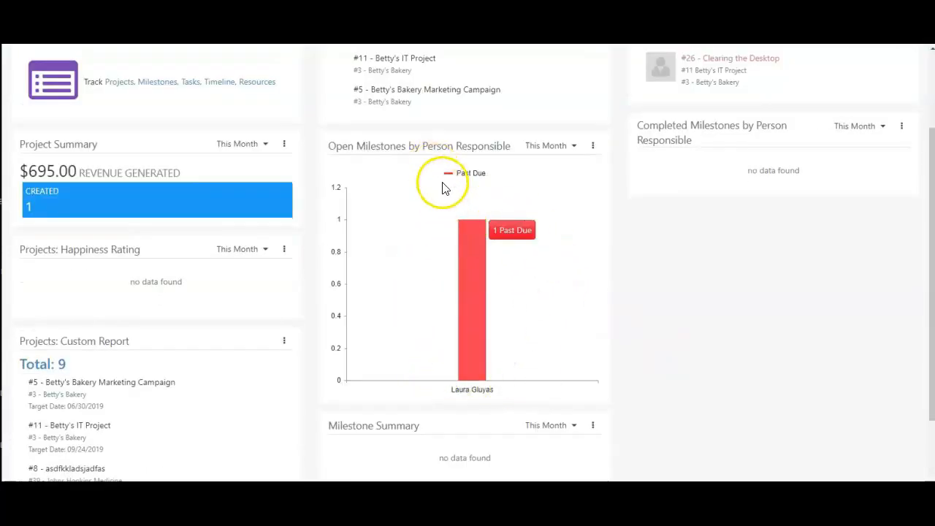
mouse_move(475, 253)
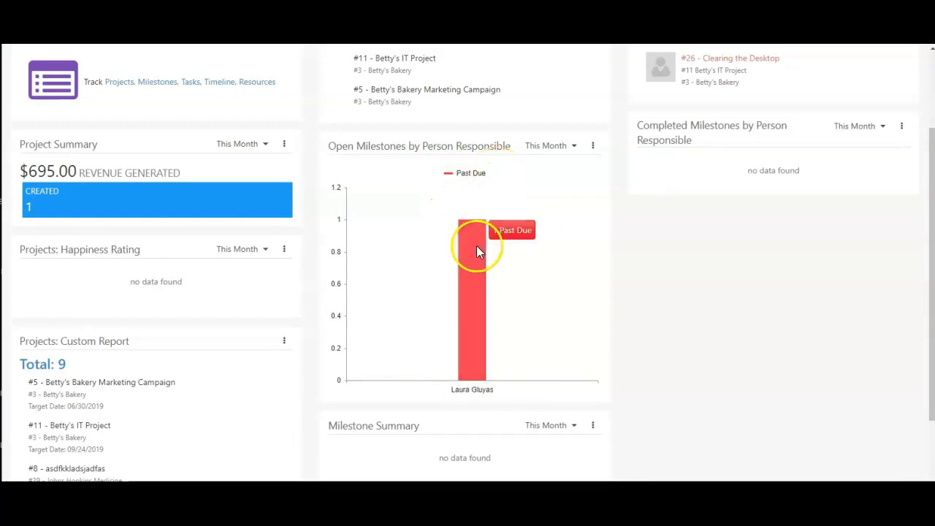
mouse_move(409, 310)
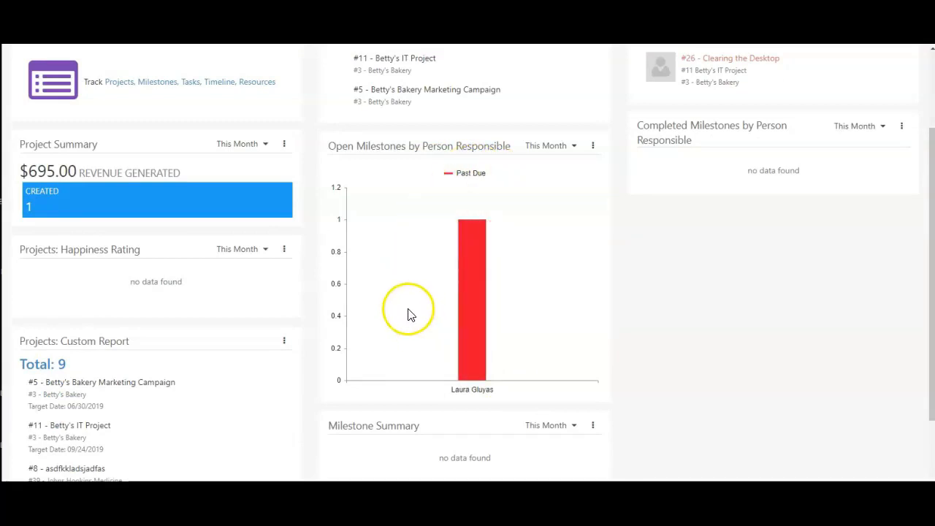
mouse_move(471, 267)
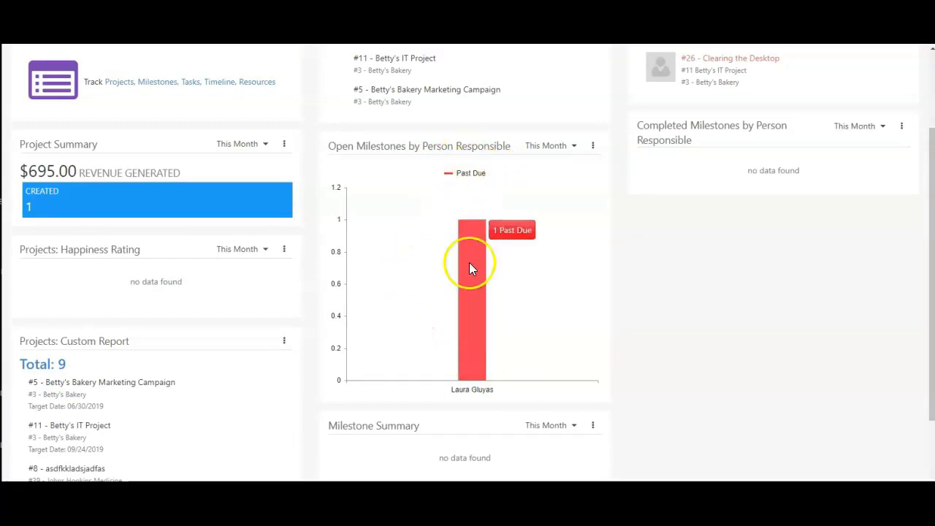
mouse_move(477, 217)
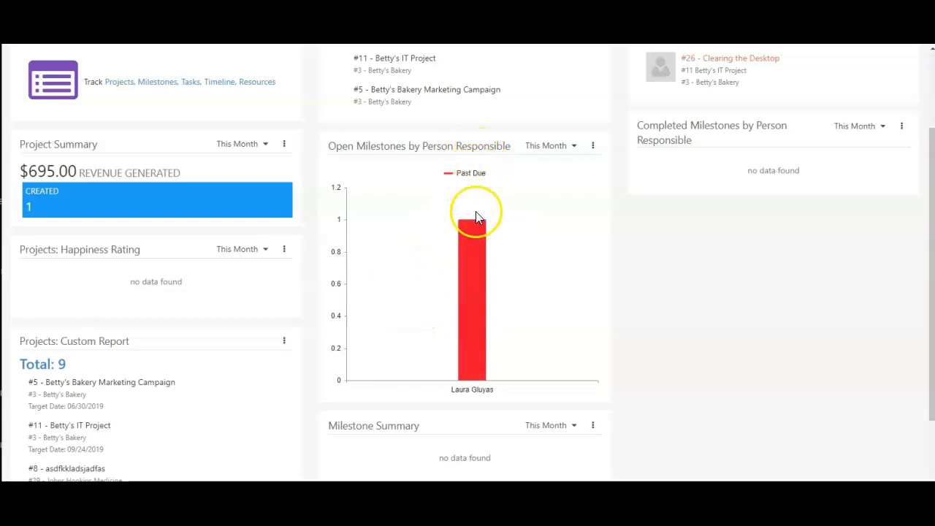
scroll(up, 3)
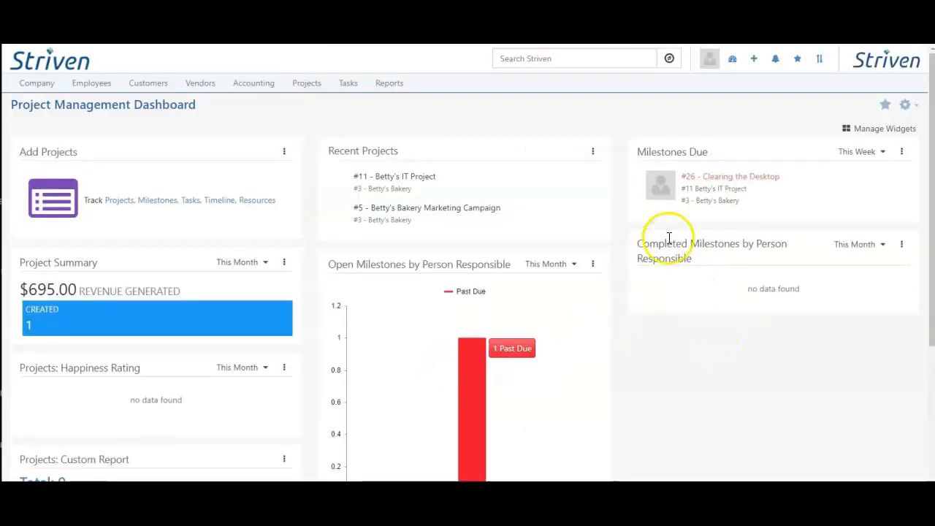
mouse_move(671, 150)
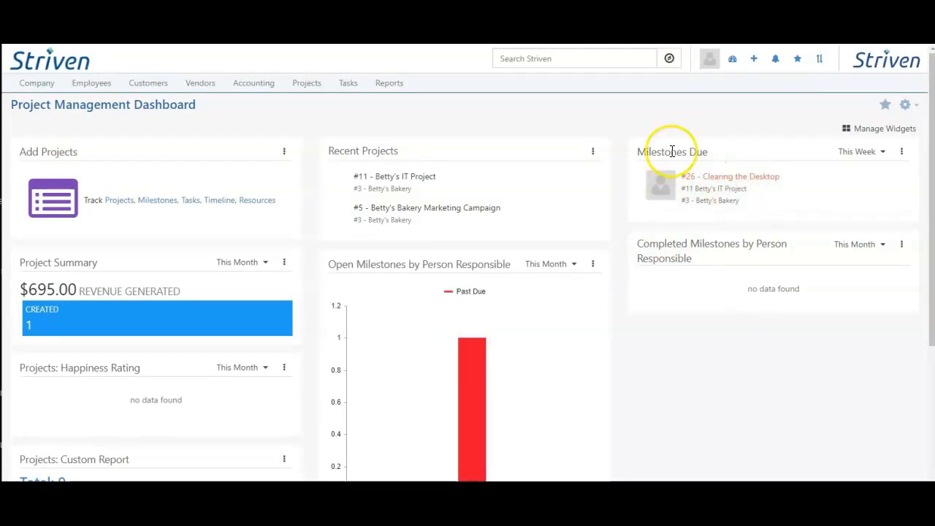